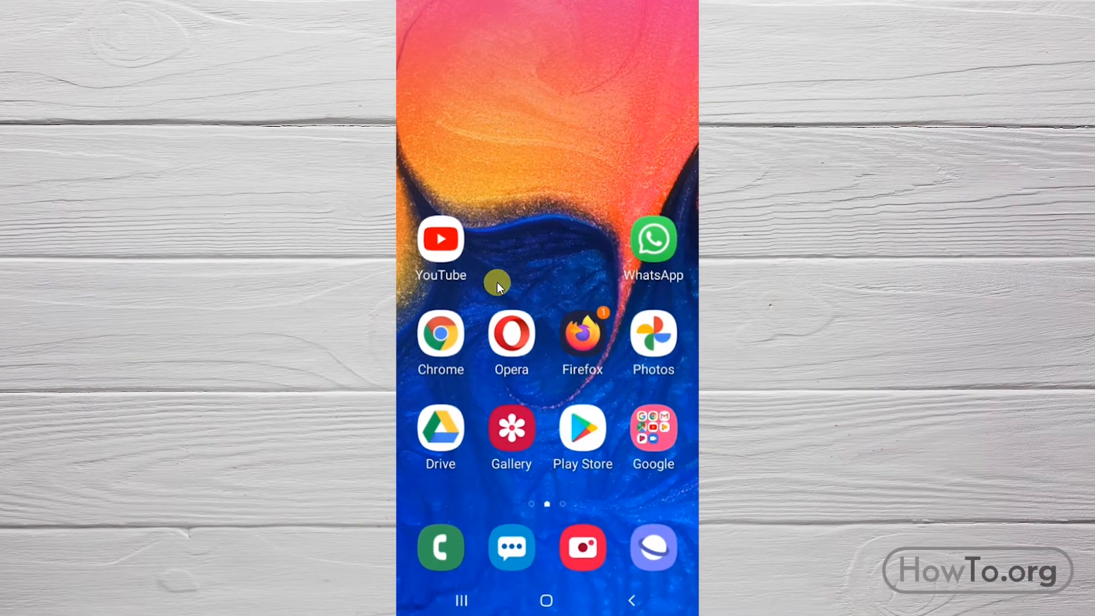
mouse_move(531, 282)
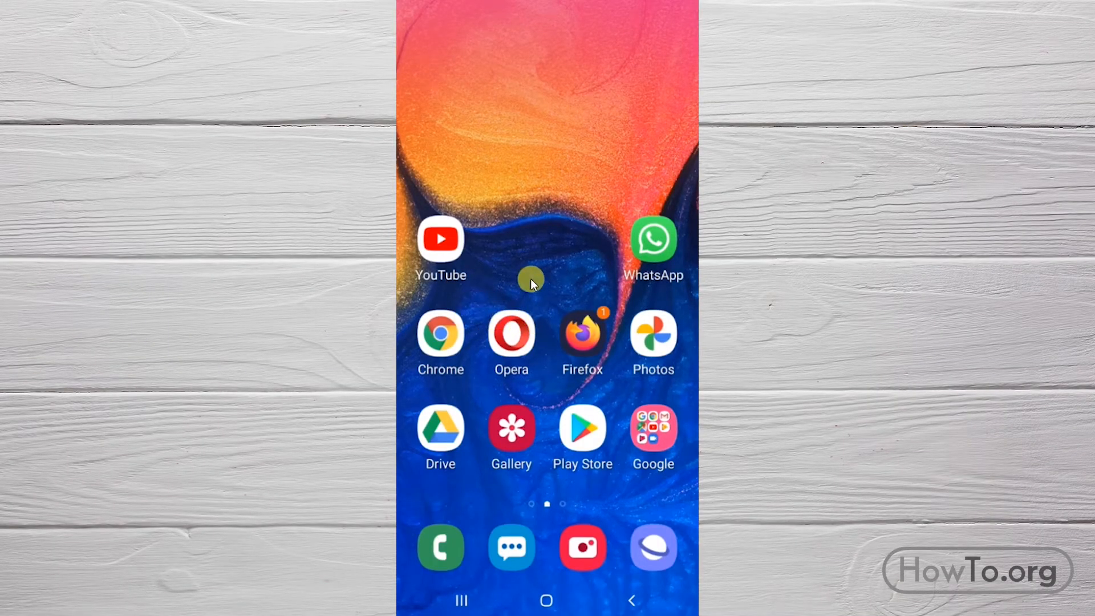
mouse_move(453, 335)
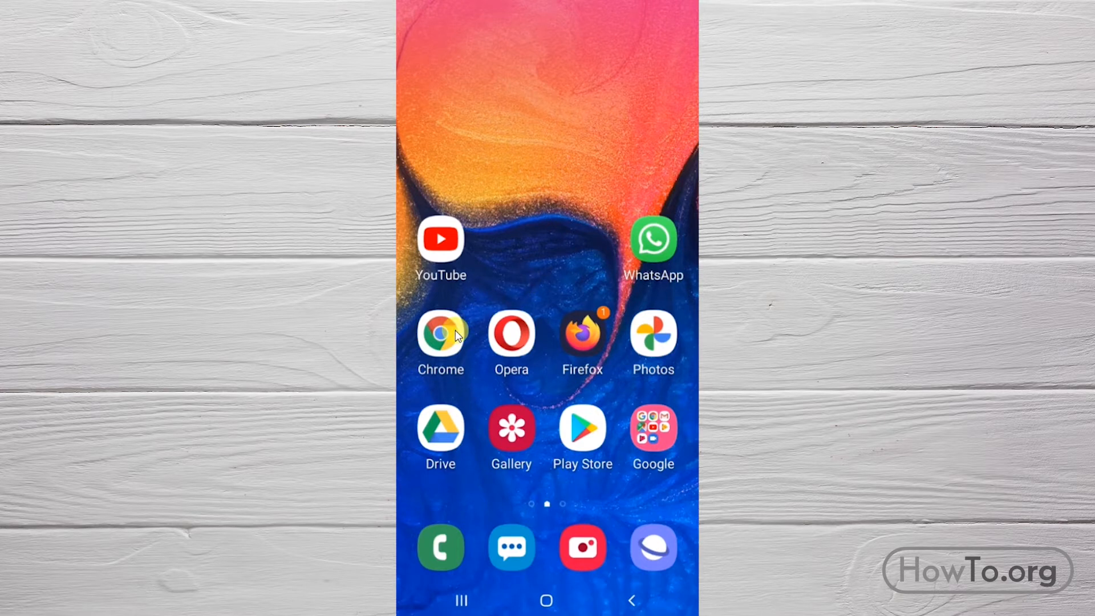
Step: Launch Chrome and navigate through Settings and Privacy to Clear browsing data
click(440, 331)
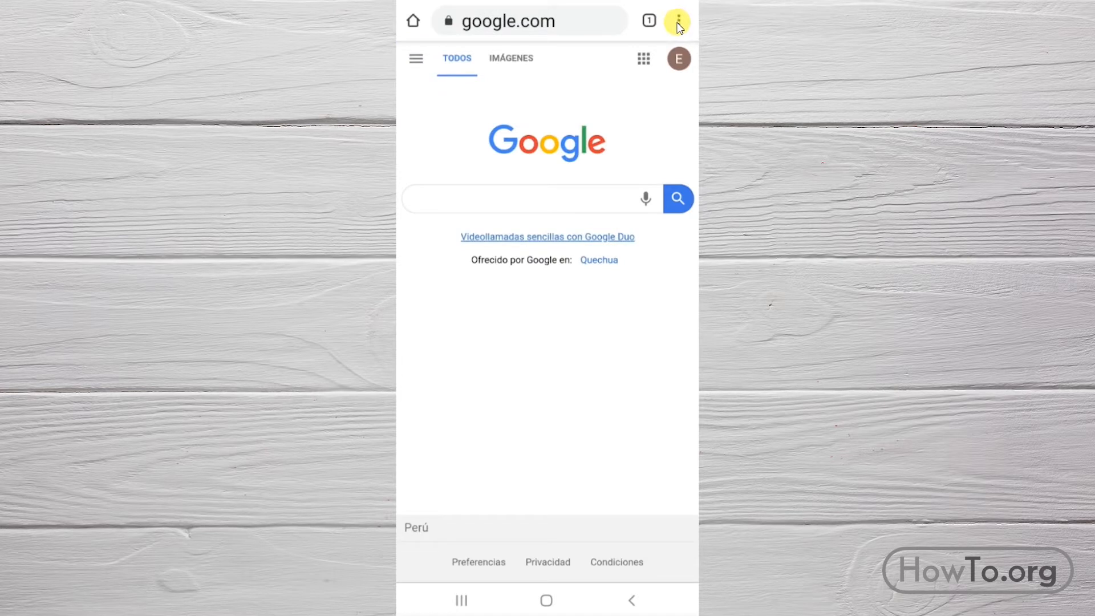
click(675, 21)
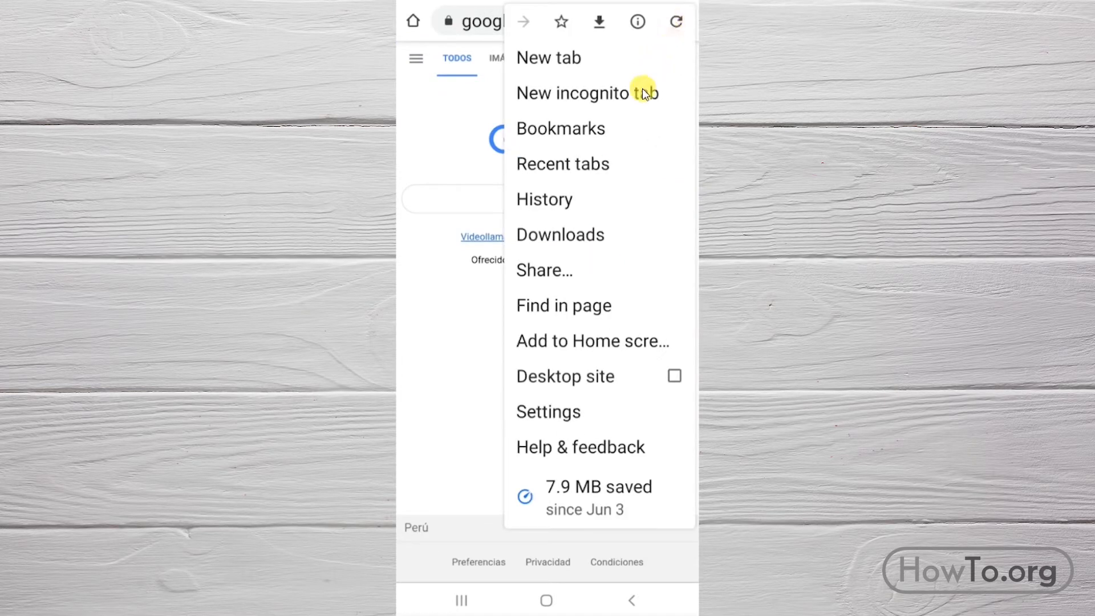
click(548, 411)
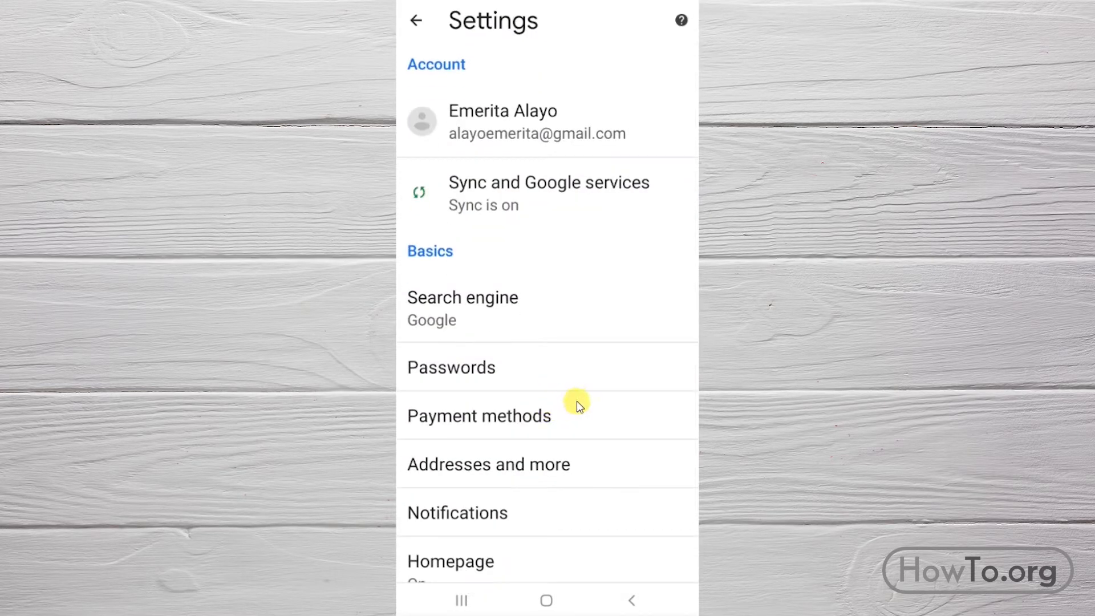
scroll(down, 3)
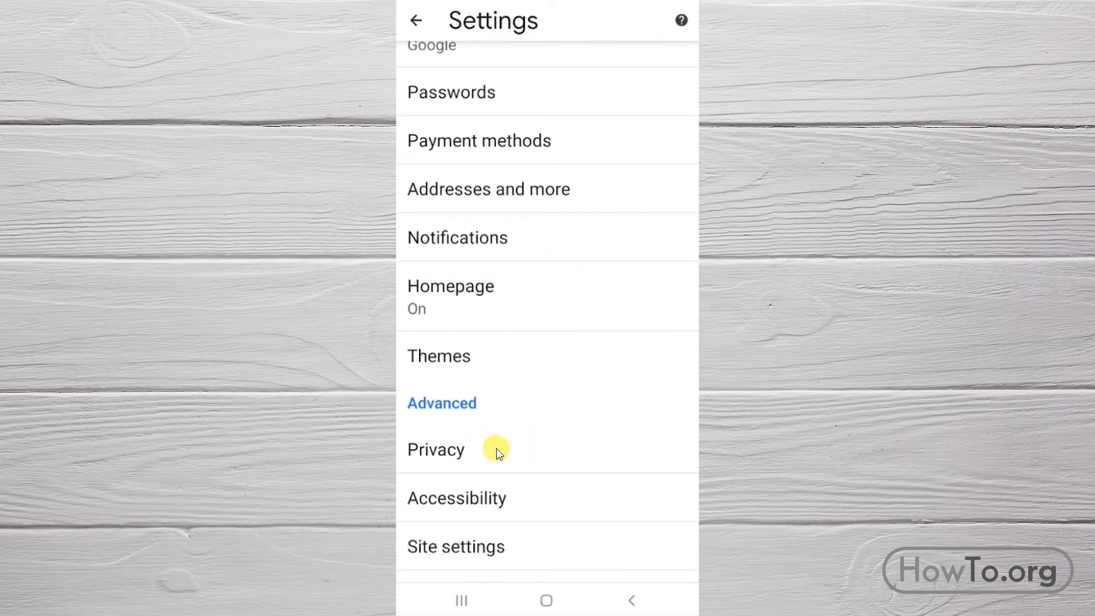
click(435, 449)
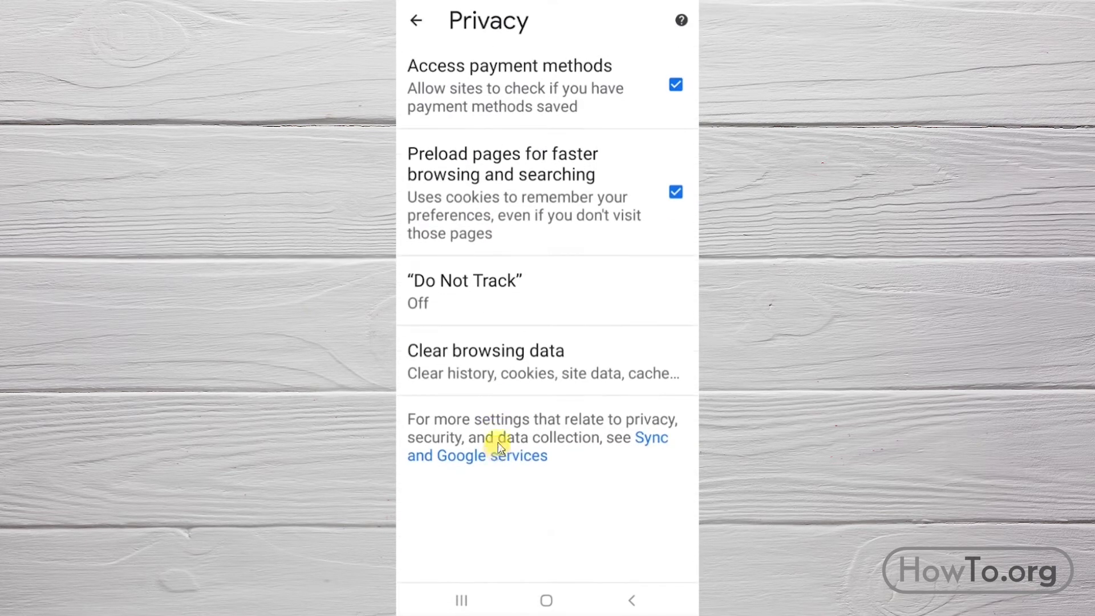
click(500, 361)
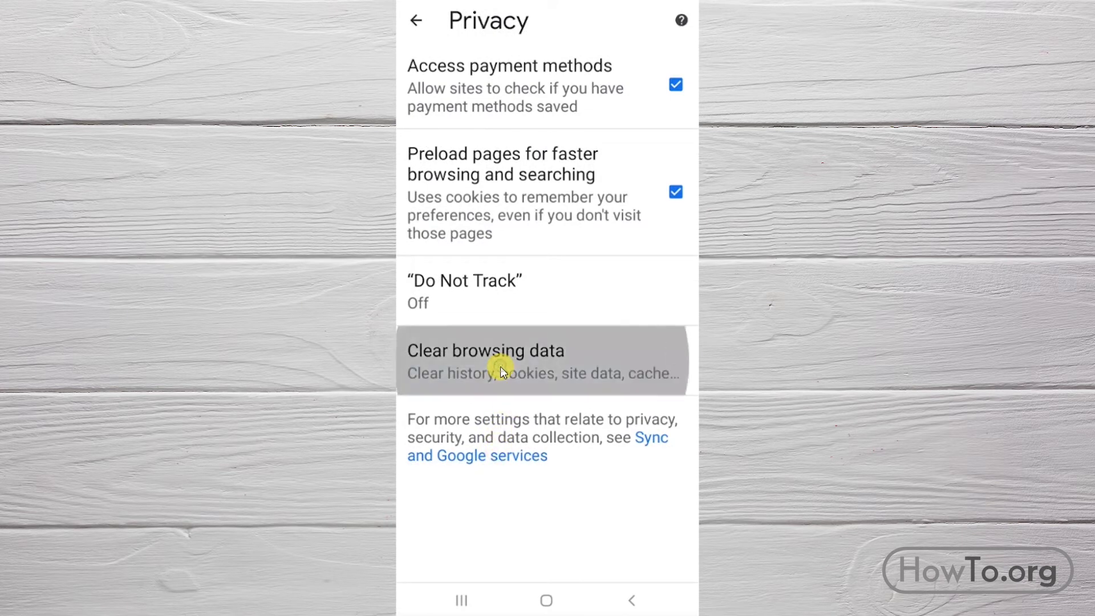
Step: Clear Chrome's last-hour cookies, site data and cached files, keeping browsing history unchecked
click(486, 361)
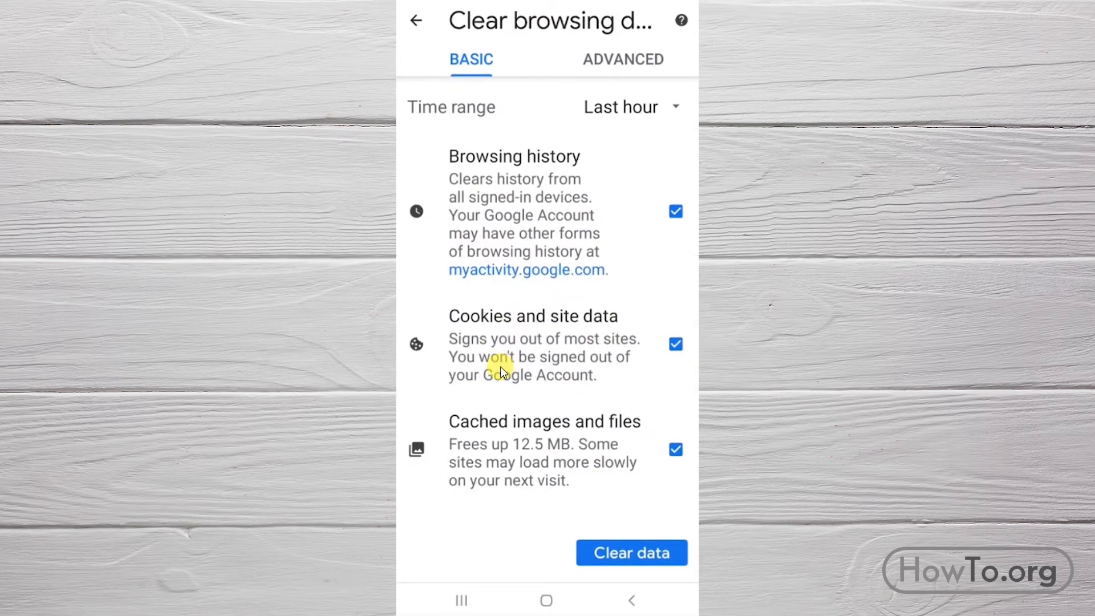
mouse_move(531, 329)
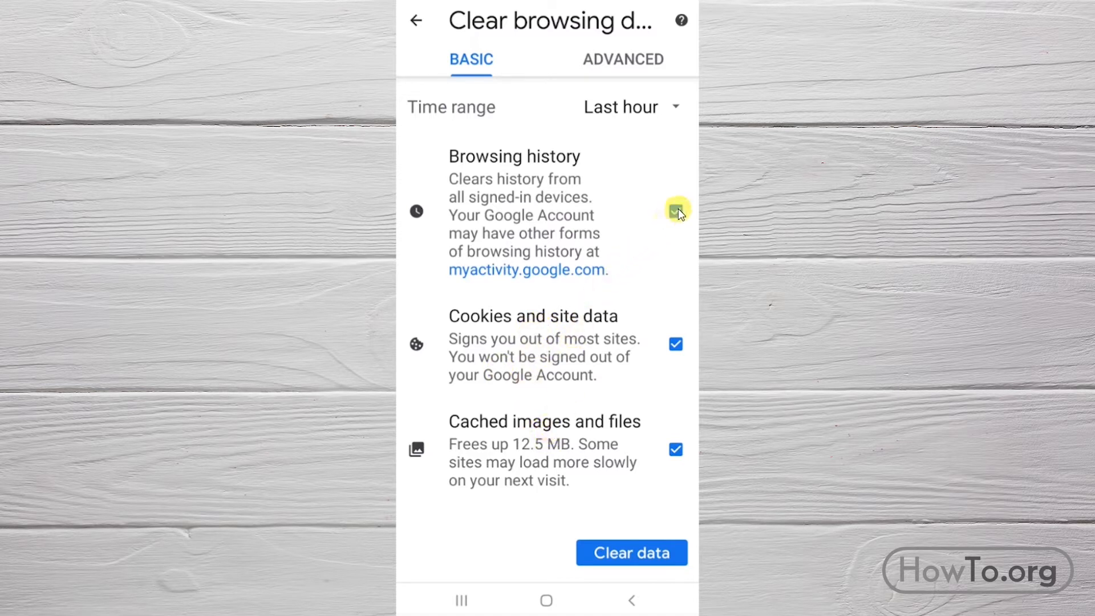
click(675, 211)
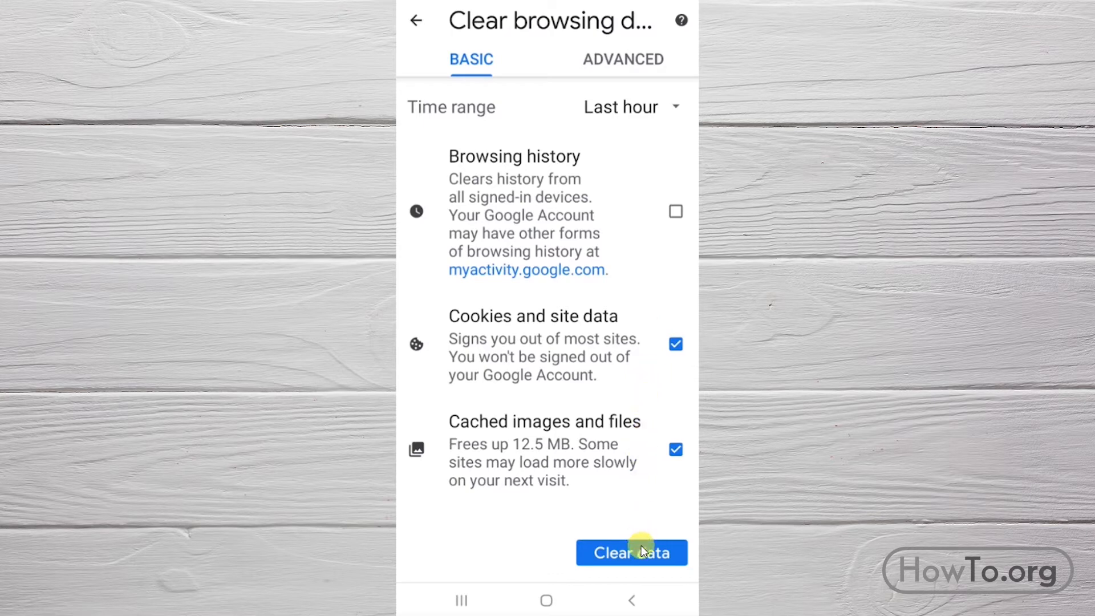
click(631, 553)
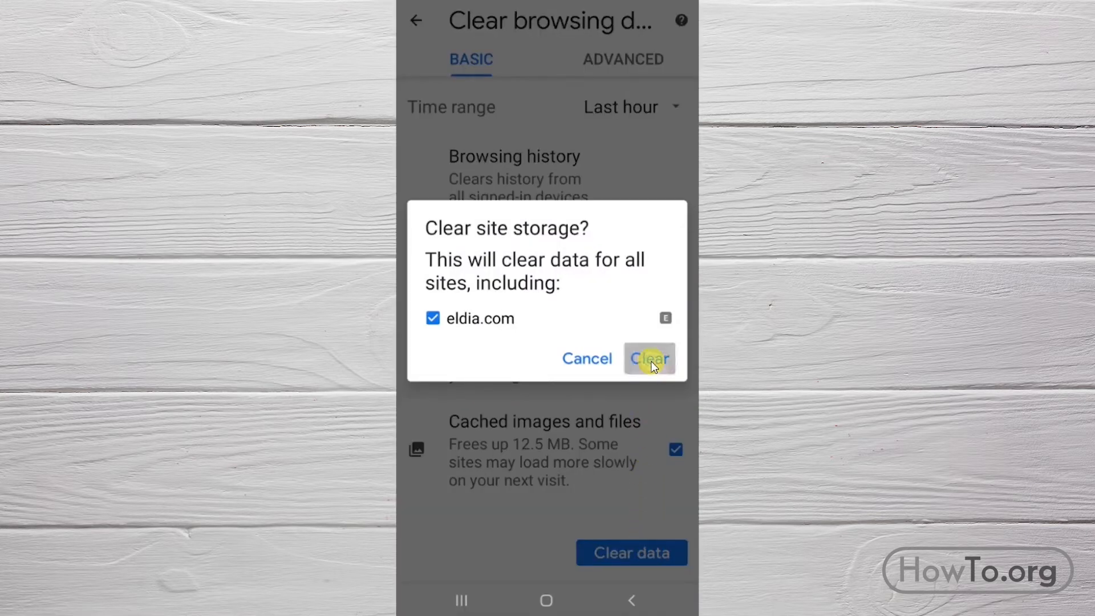
click(648, 359)
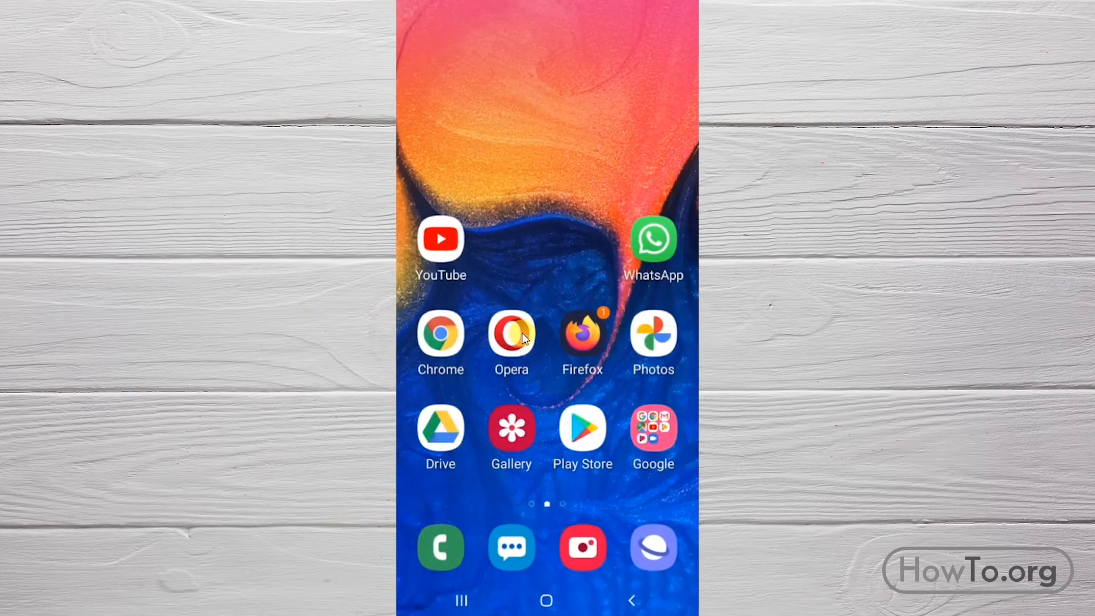
Step: Launch Opera and scroll its Settings down to the Privacy section
click(511, 336)
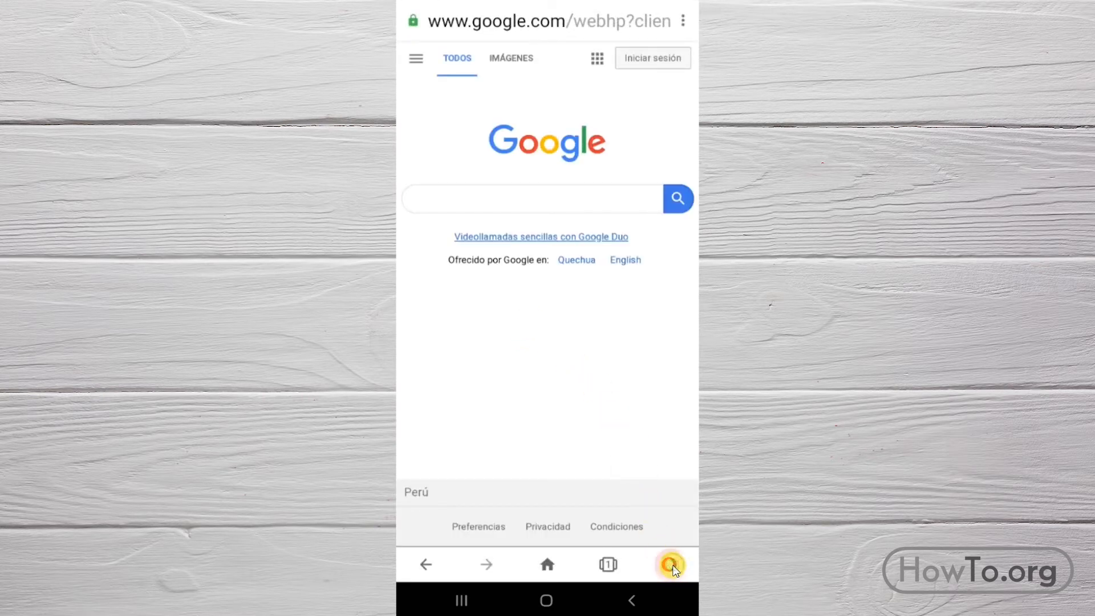
click(669, 564)
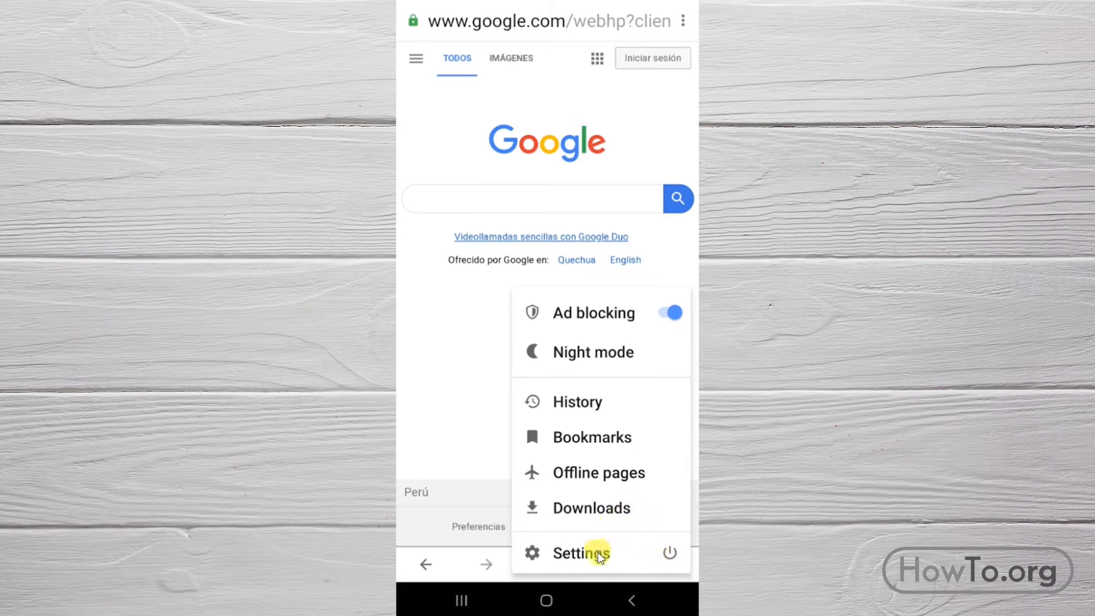
click(581, 553)
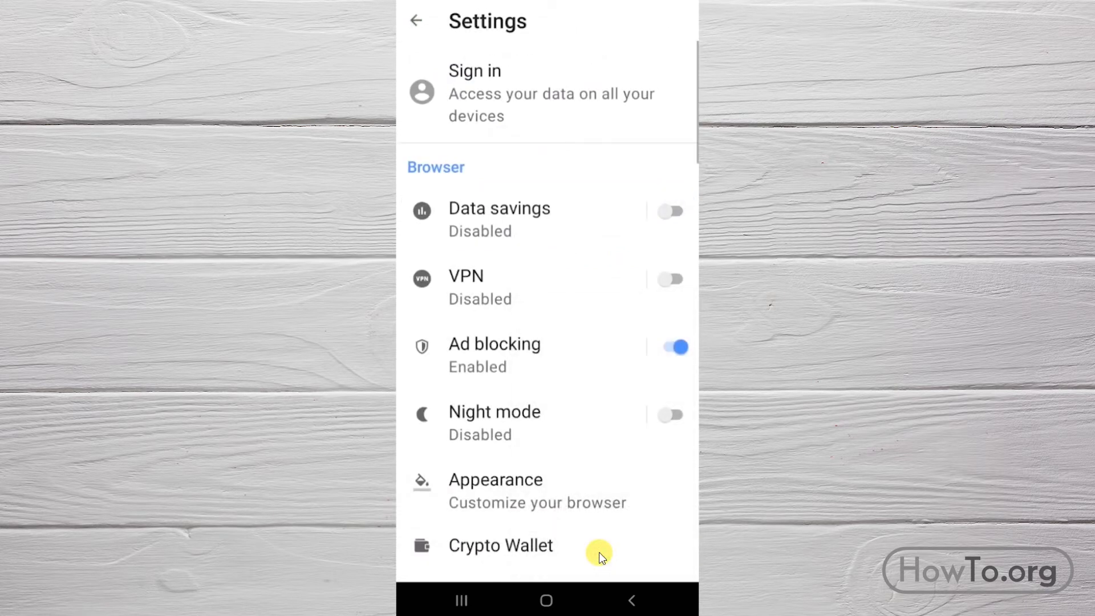
scroll(down, 3)
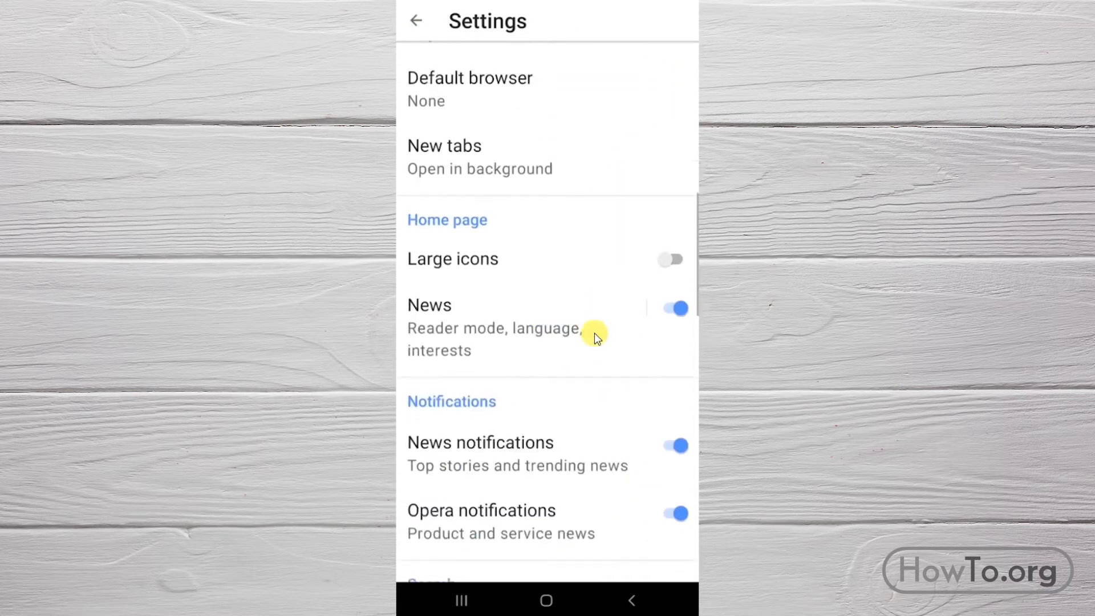
scroll(down, 3)
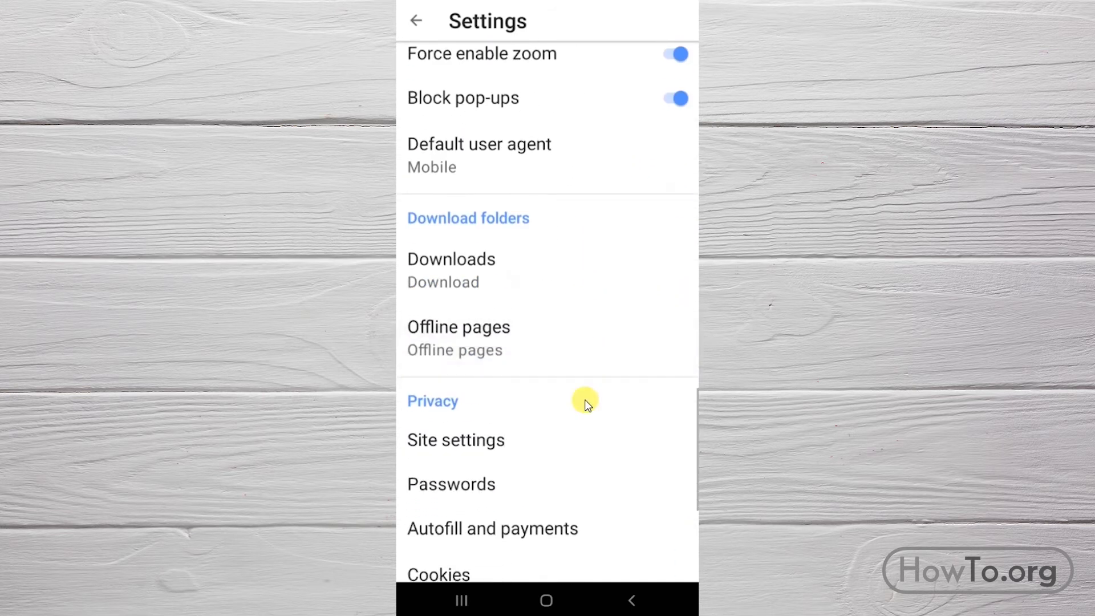
scroll(down, 3)
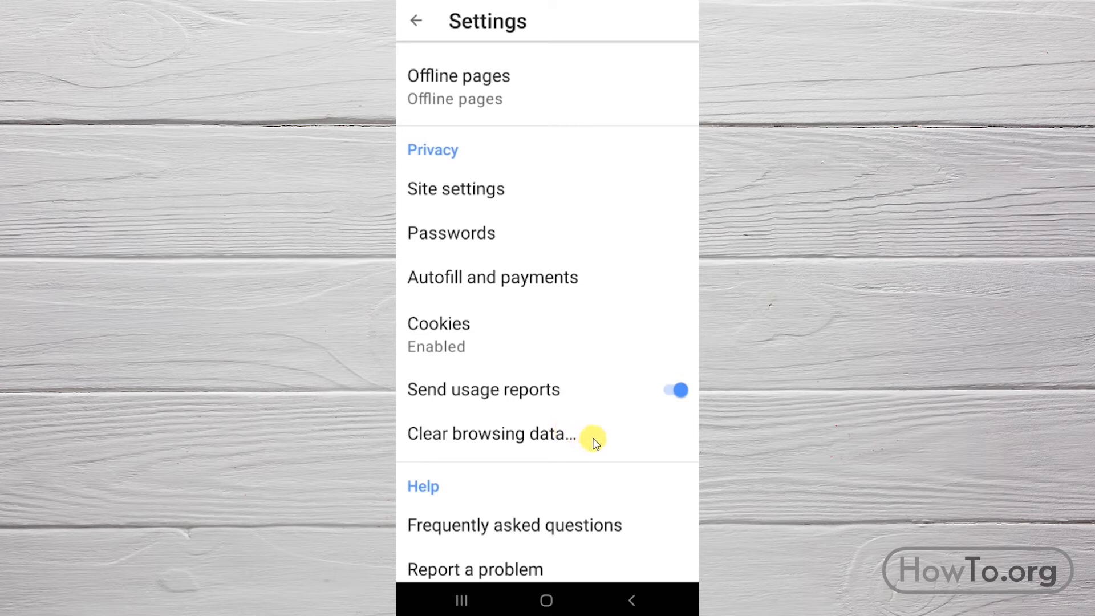
Step: Clear Opera's cookies, site data and cached images and files, excluding browsing history
click(491, 433)
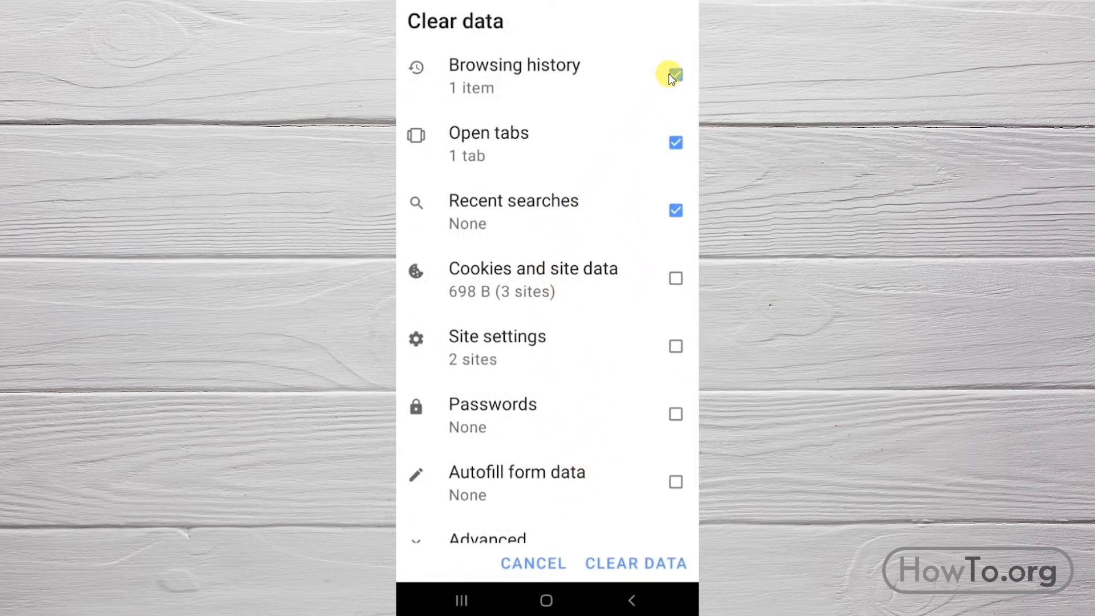
click(675, 210)
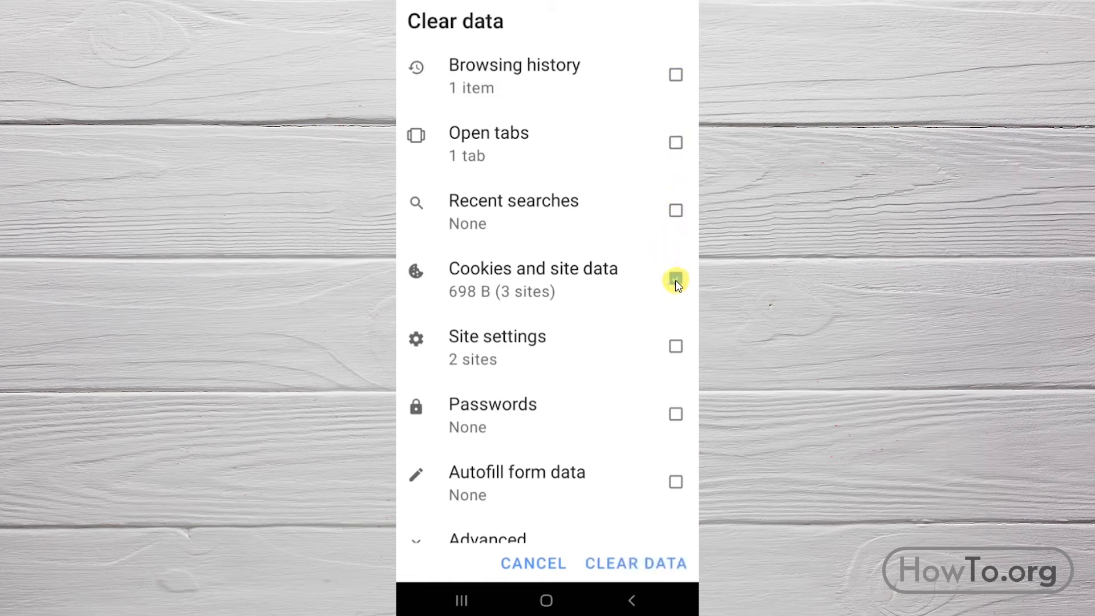
click(675, 281)
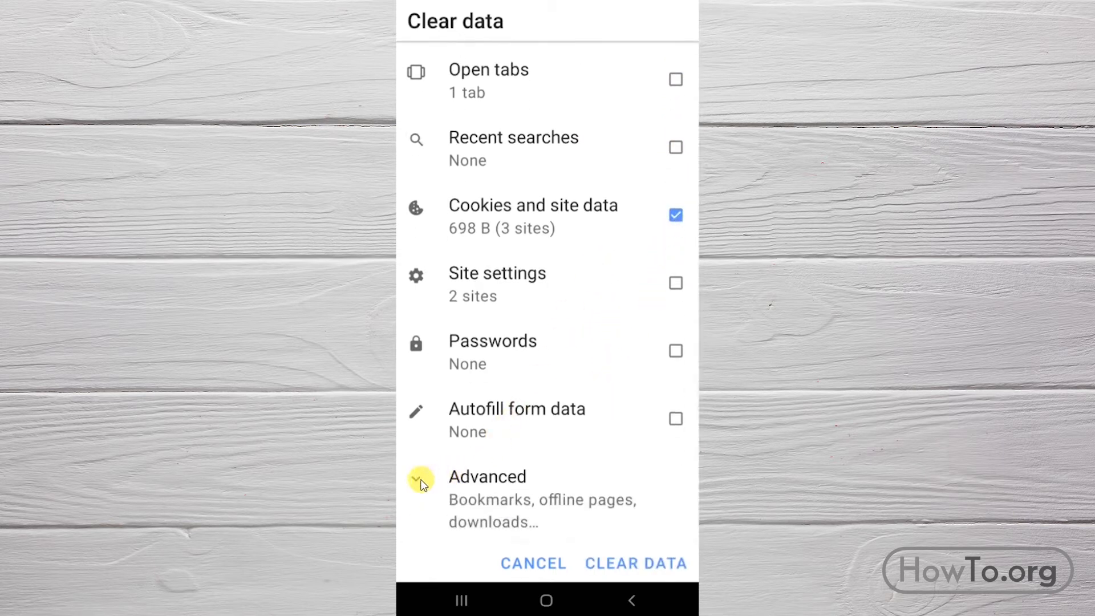
click(422, 480)
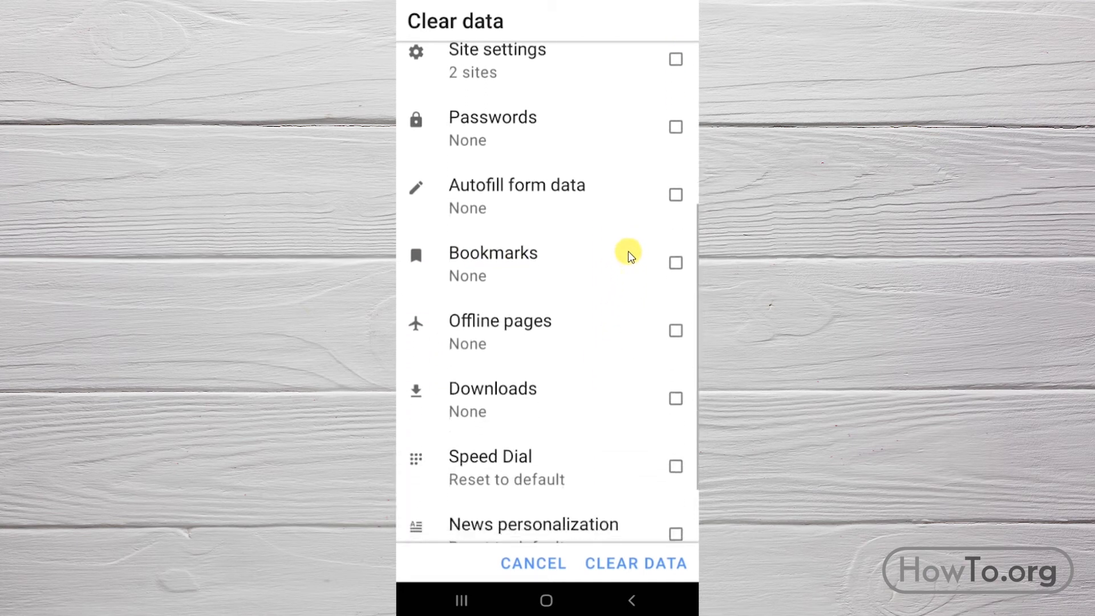
scroll(down, 3)
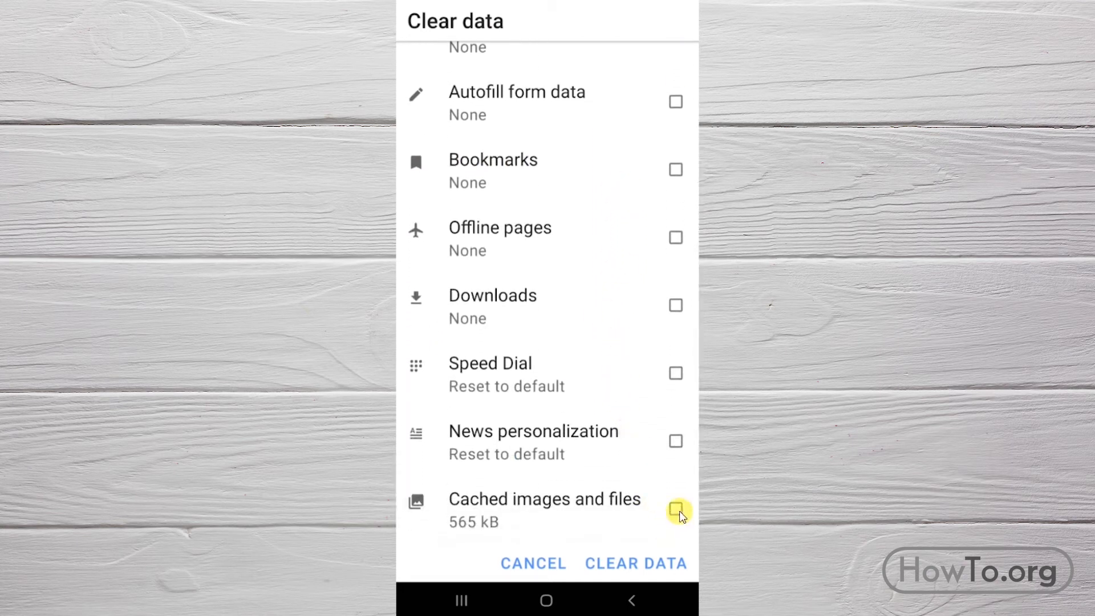
click(675, 509)
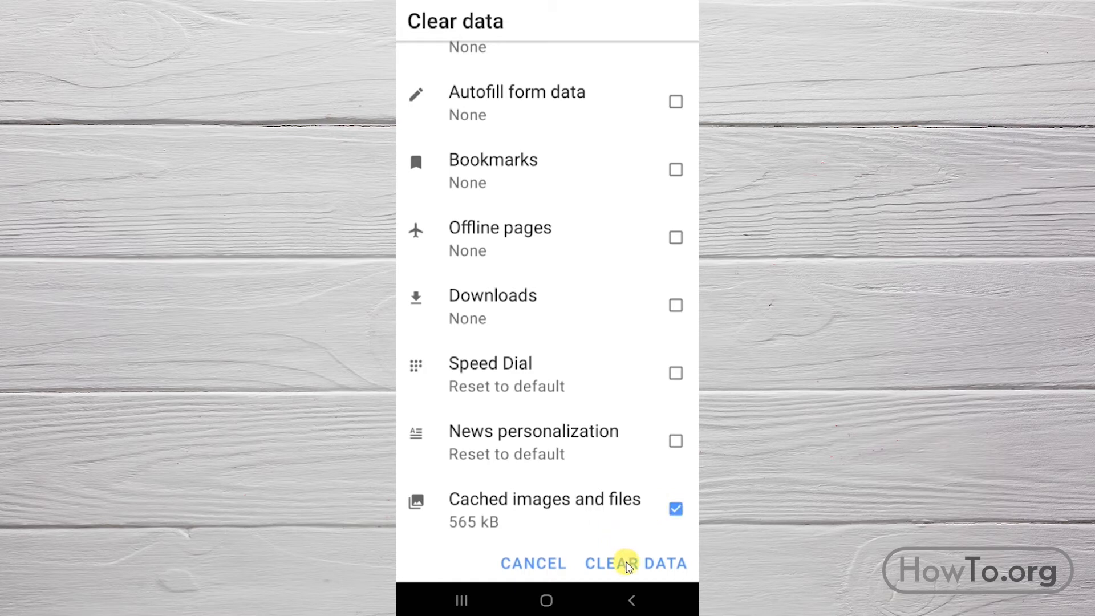
click(635, 564)
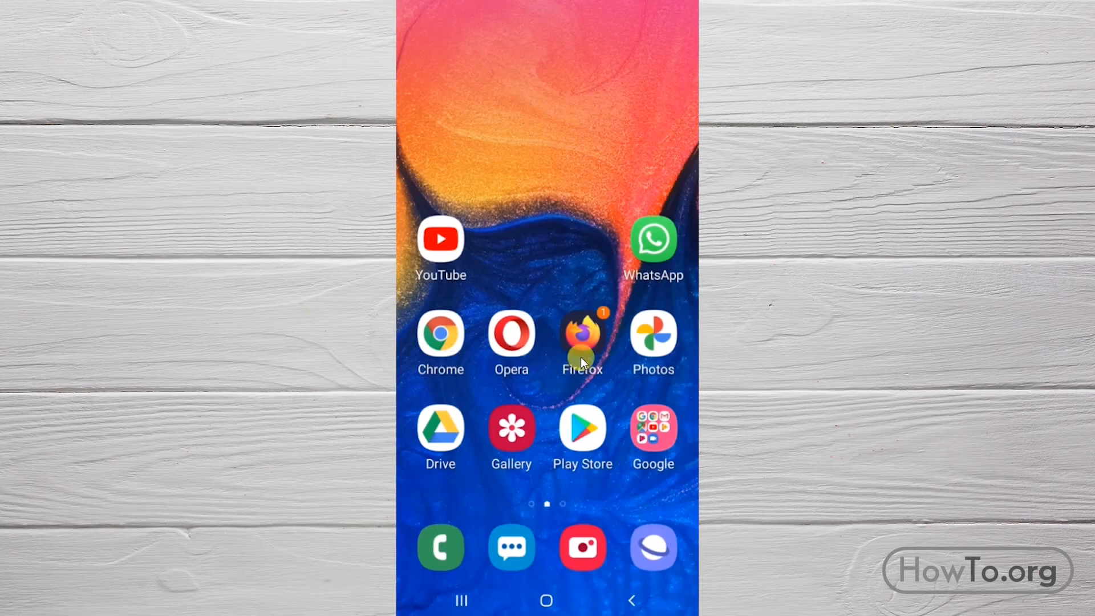
Step: Launch Firefox and open its Settings to the Clear private data dialog
click(582, 337)
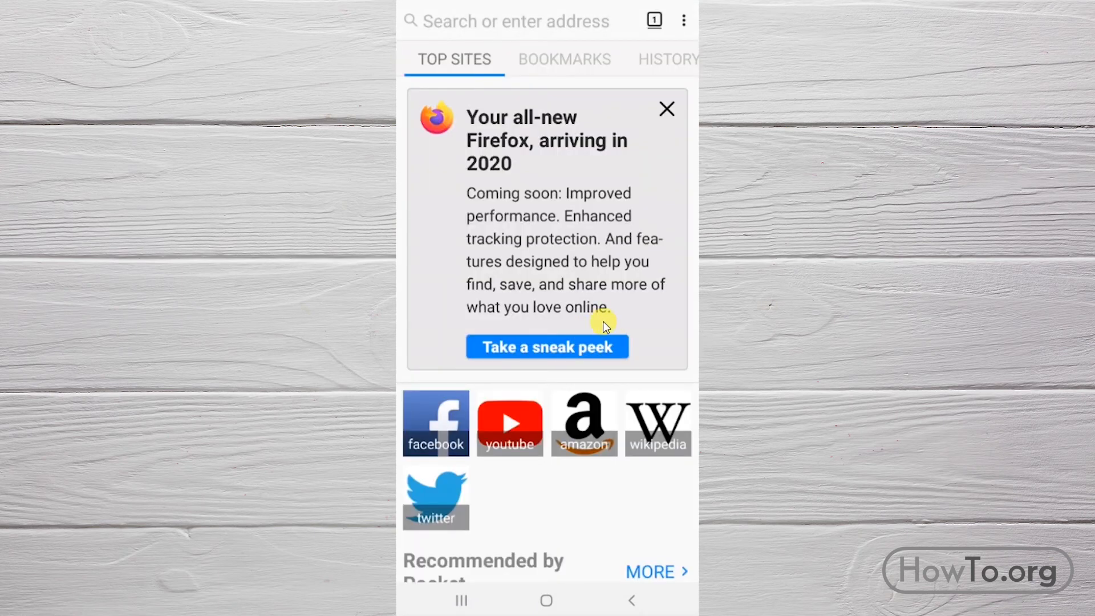
click(685, 21)
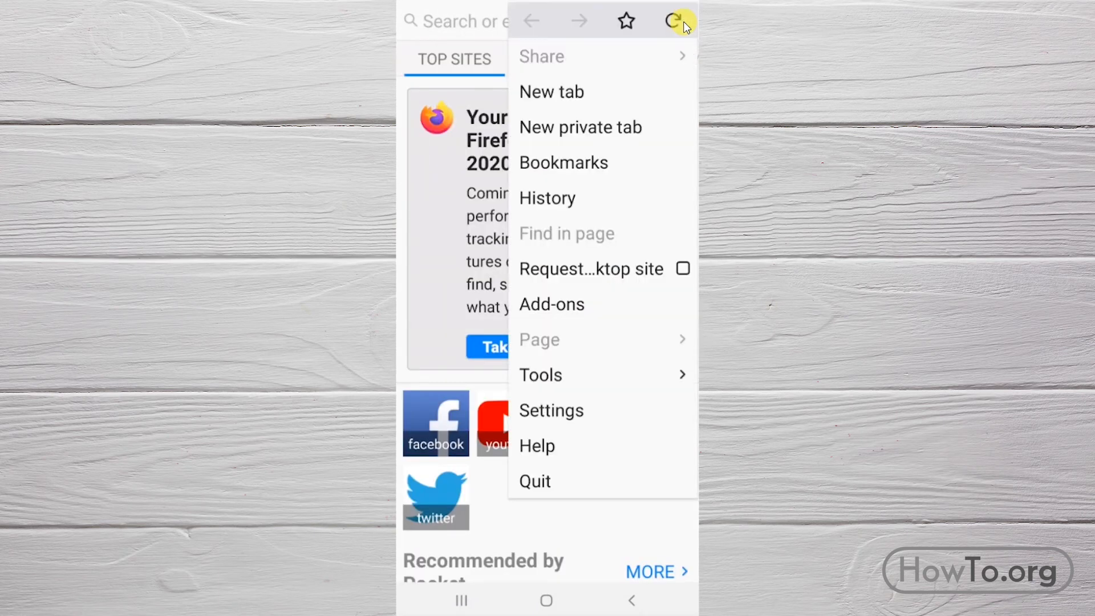
click(551, 410)
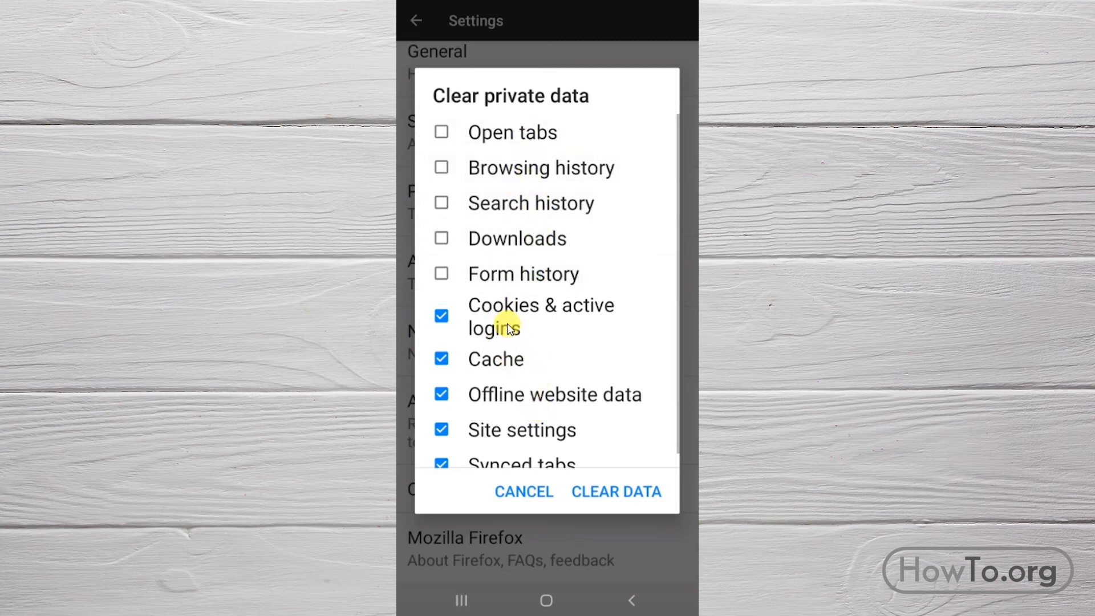
Step: Uncheck offline website data and site settings, then clear Firefox's cookies, logins and cache
click(441, 390)
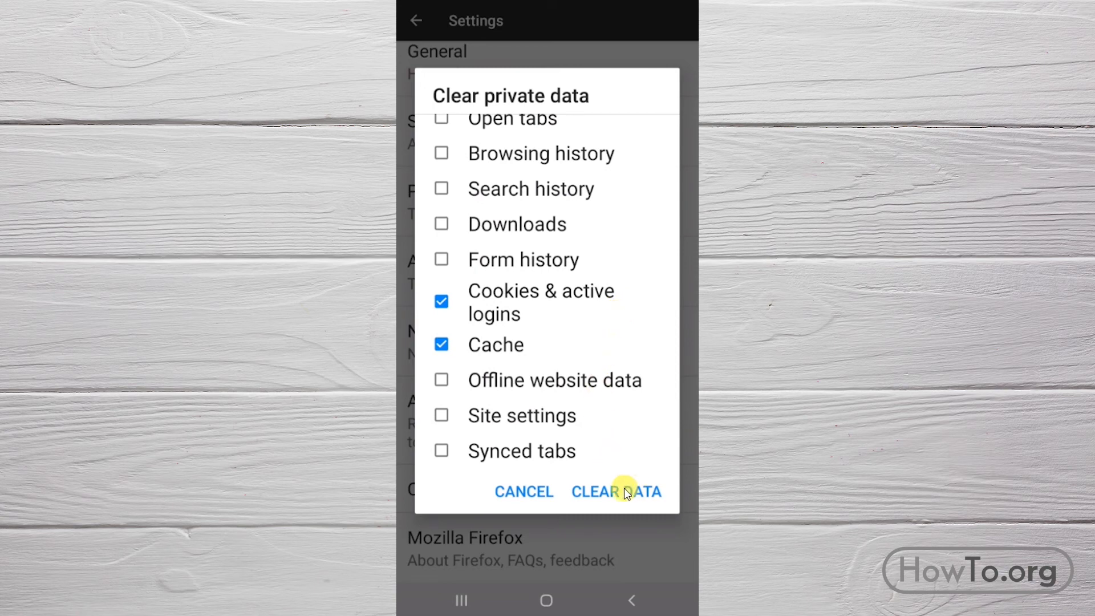
click(617, 491)
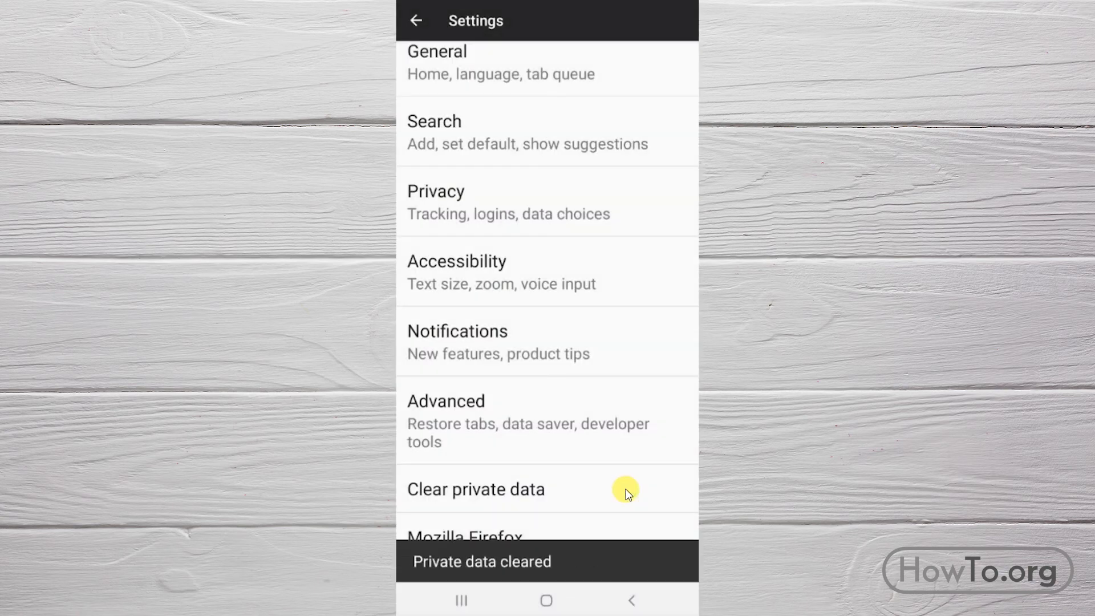